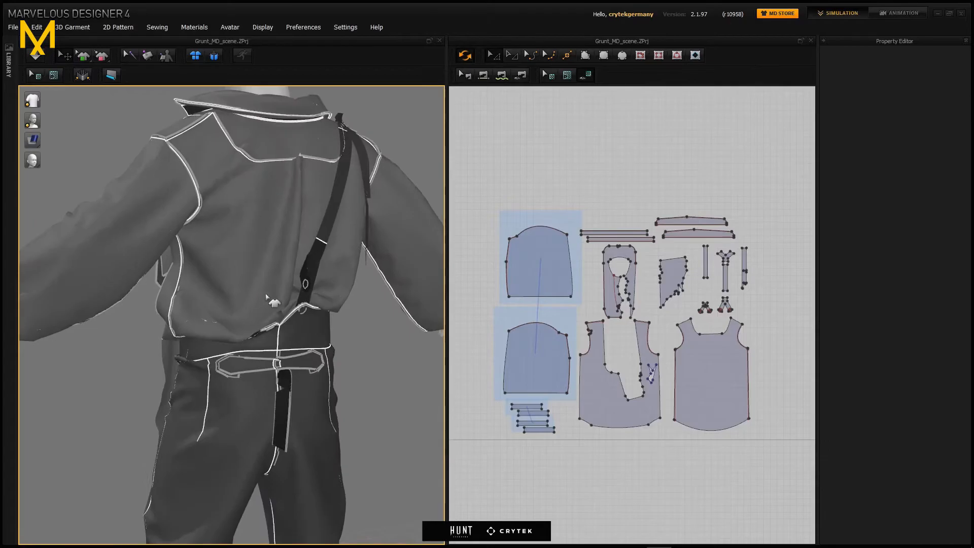
Select the Velvet Red material node and choose a texture in its Textures settings
{"action": "left_click", "coordinate": [900, 13]}
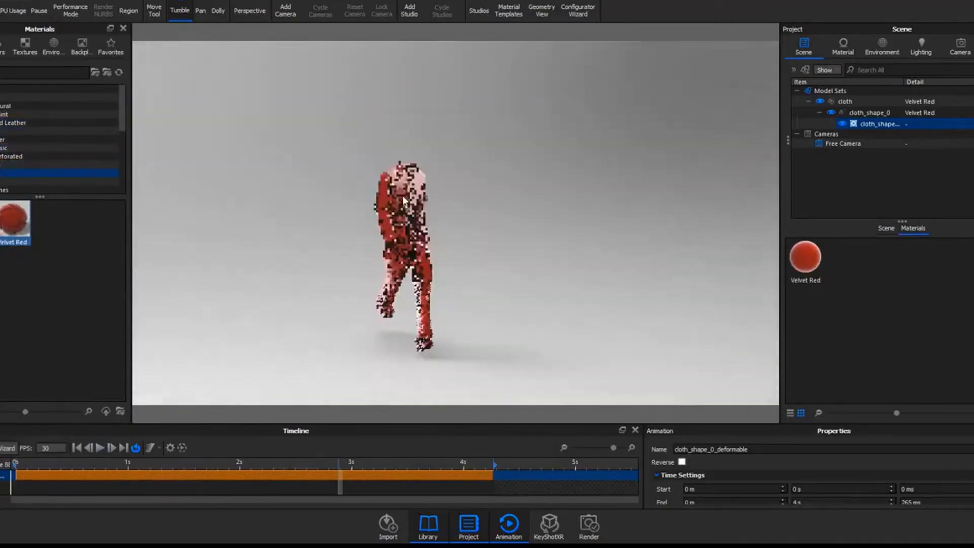
{"action": "left_click", "coordinate": [843, 46]}
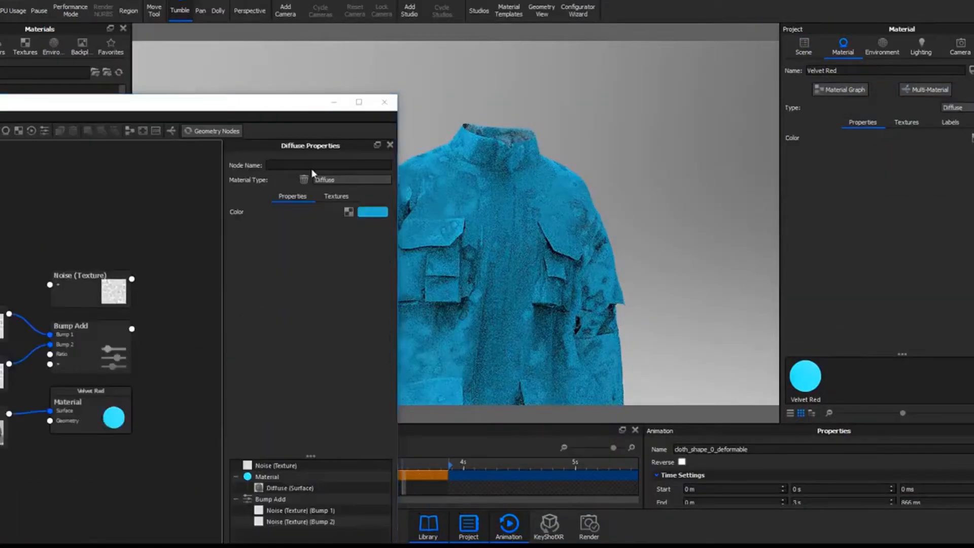
{"action": "left_click", "coordinate": [342, 158]}
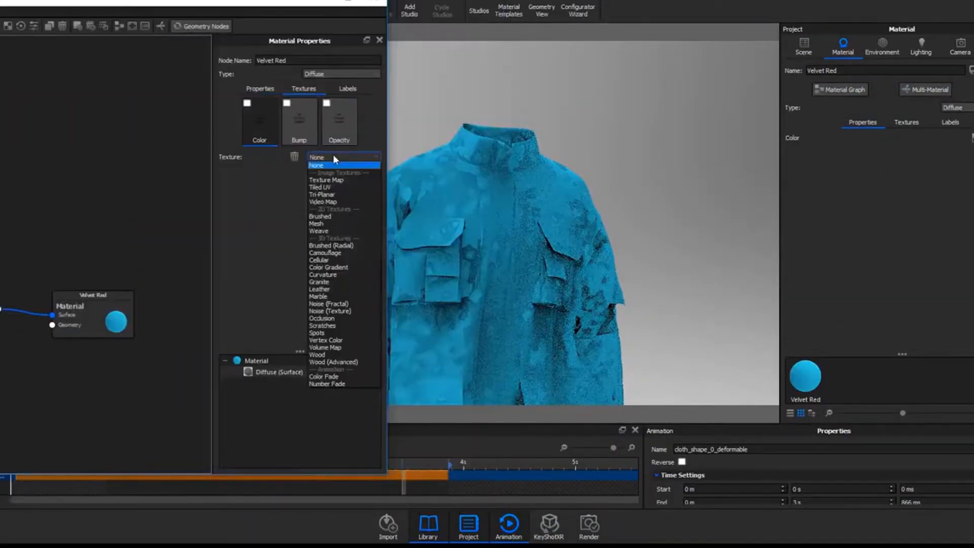
{"action": "left_click", "coordinate": [328, 268]}
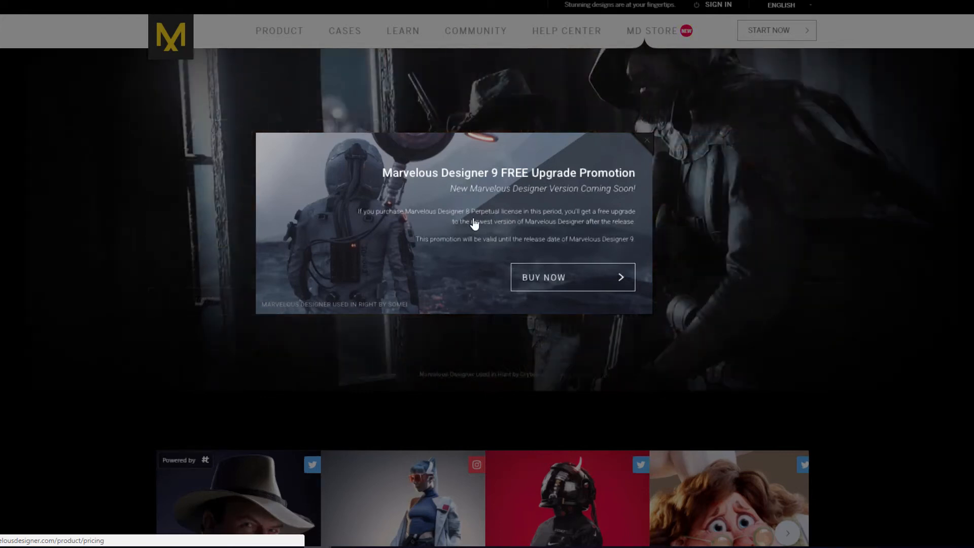
Scroll the homepage and close the version 9 free upgrade popup
{"action": "scroll", "scroll_direction": "down", "scroll_amount": 3}
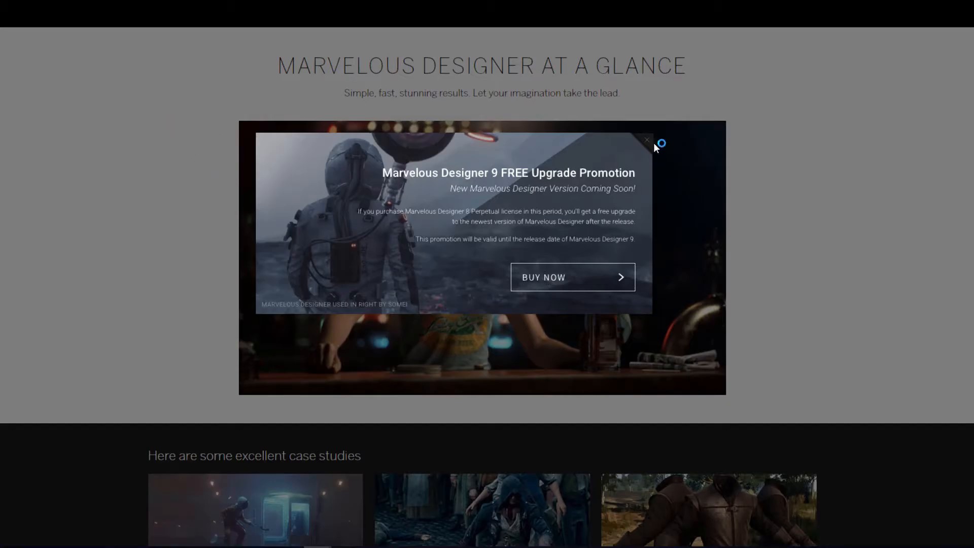
{"action": "left_click", "coordinate": [646, 140]}
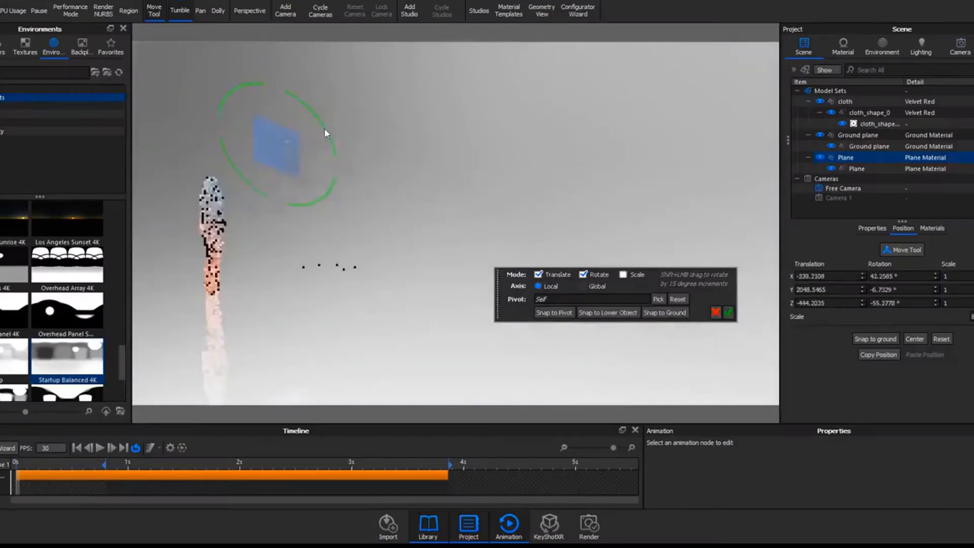
Position the plane above the figure and enable Constant Light Output on the spotlight
{"action": "left_click", "coordinate": [844, 44]}
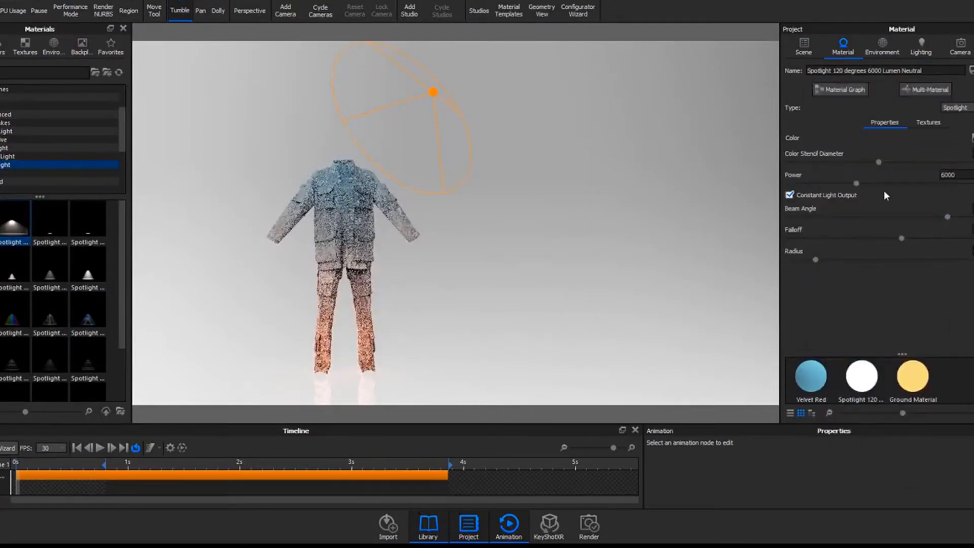
{"action": "left_click", "coordinate": [803, 46]}
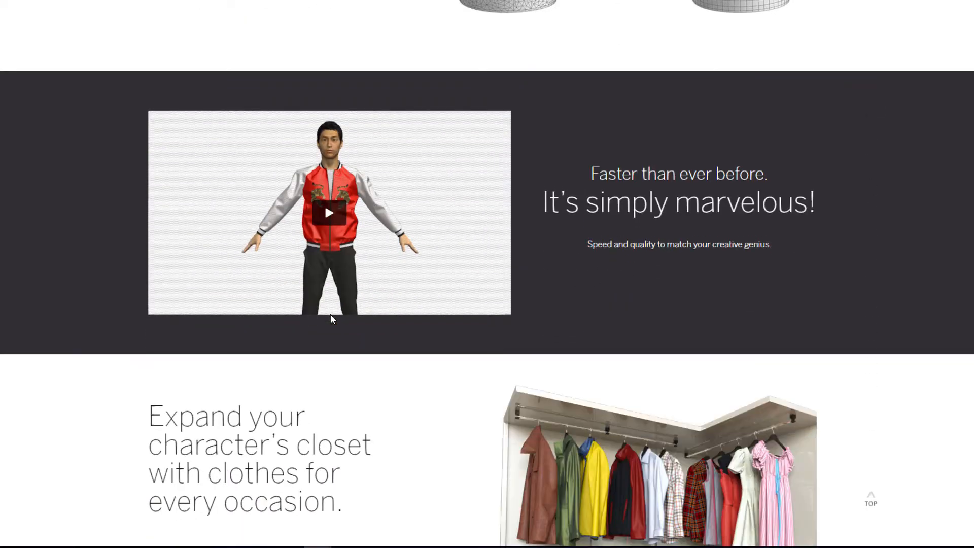
Scroll the product page down past the closet section to the pattern-making section
{"action": "scroll", "scroll_direction": "down", "scroll_amount": 3}
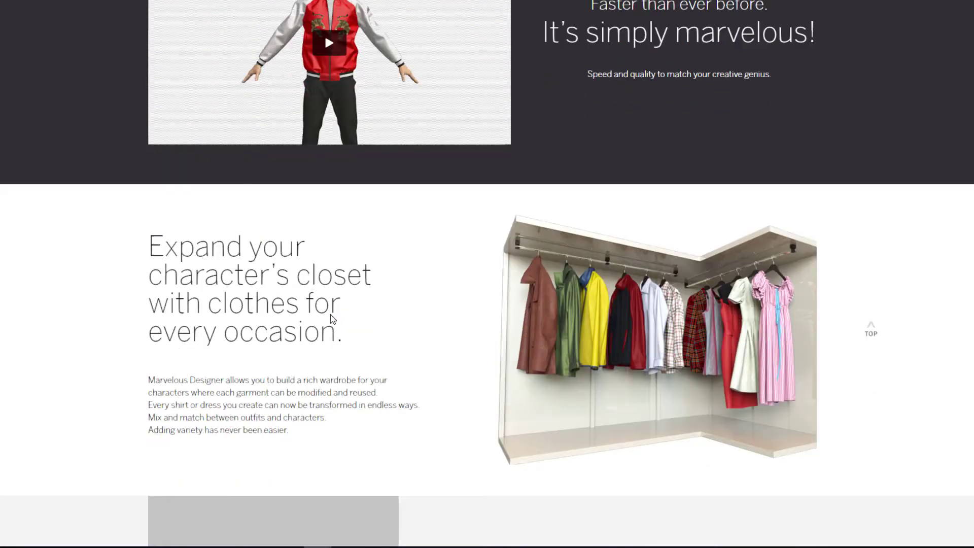
{"action": "scroll", "scroll_direction": "down", "scroll_amount": 3}
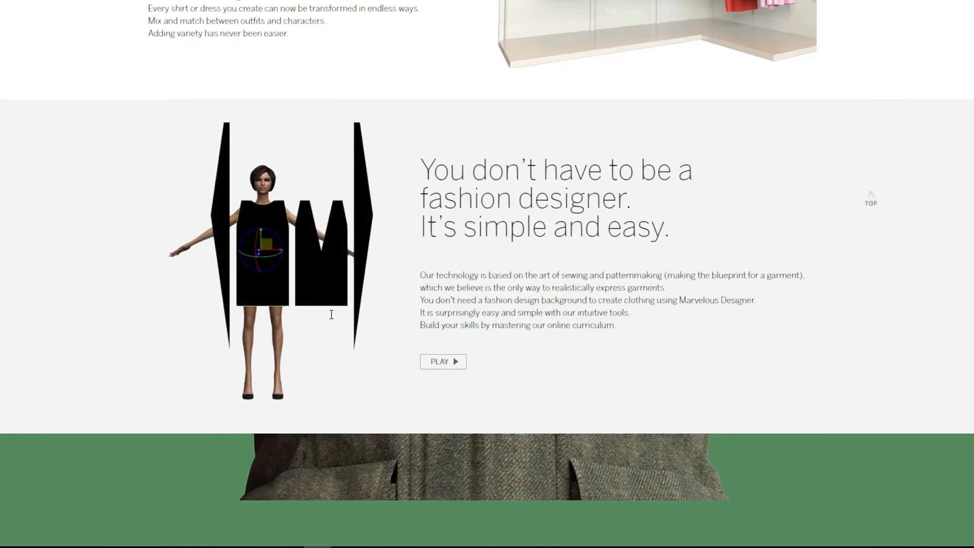
{"action": "scroll", "scroll_direction": "down", "scroll_amount": 3}
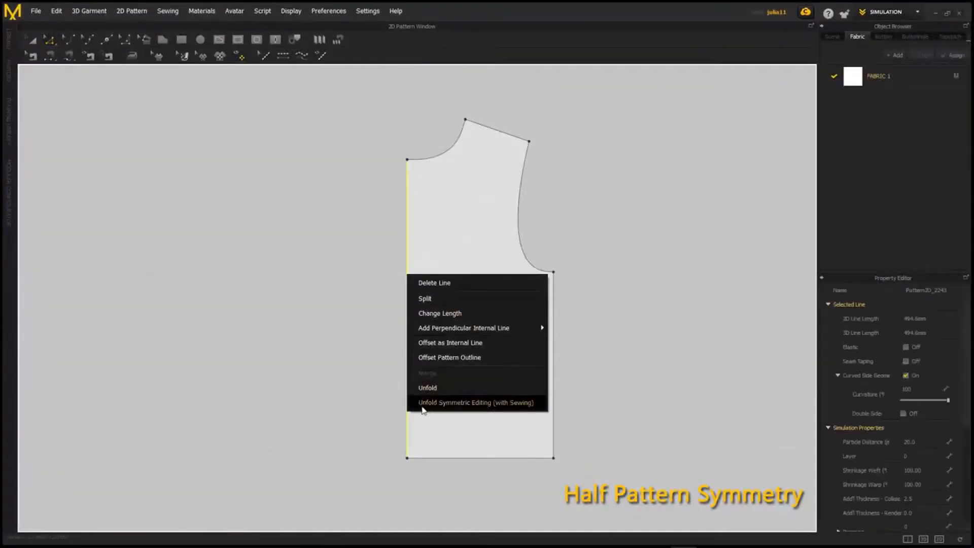
Apply Unfold Symmetric Editing (with Sewing) to the half bodice's centre line
{"action": "left_click", "coordinate": [476, 403]}
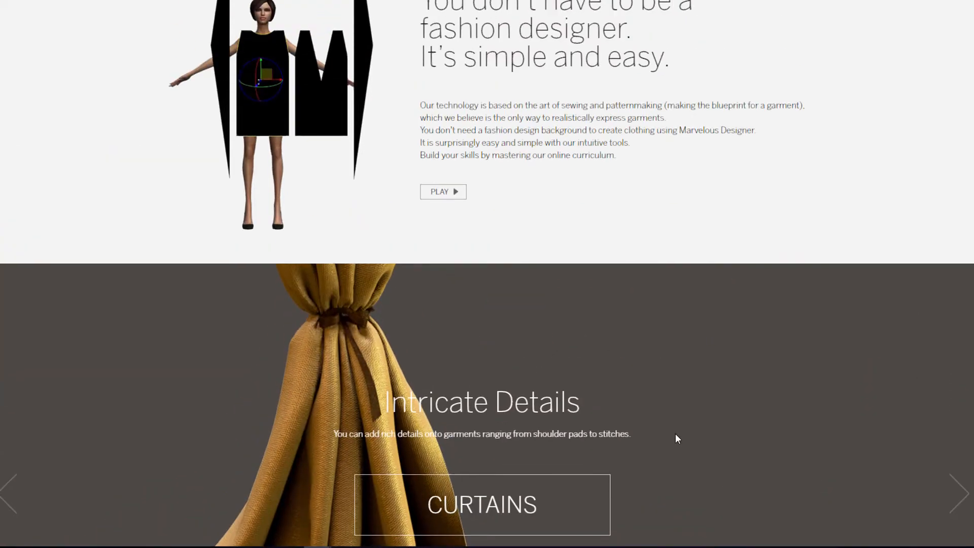
Scroll past the feature tiles to the Authentic simulation and 3D virtual clothing sections
{"action": "scroll", "scroll_direction": "down", "scroll_amount": 3}
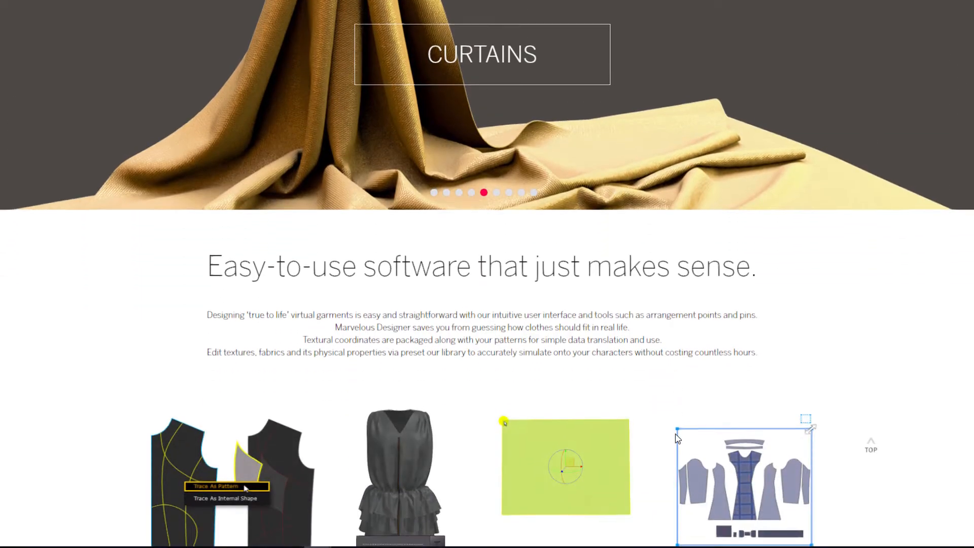
{"action": "scroll", "scroll_direction": "down", "scroll_amount": 3}
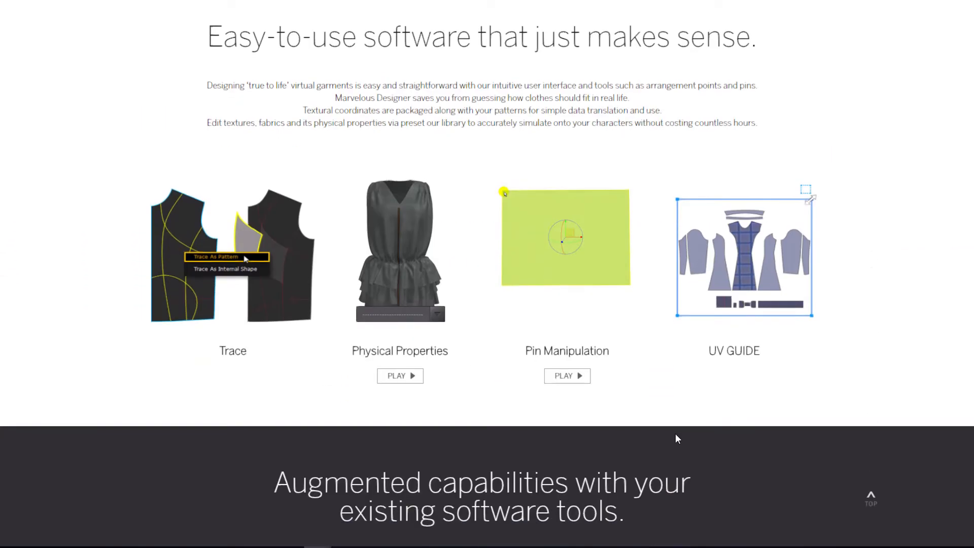
{"action": "scroll", "scroll_direction": "up", "scroll_amount": 3}
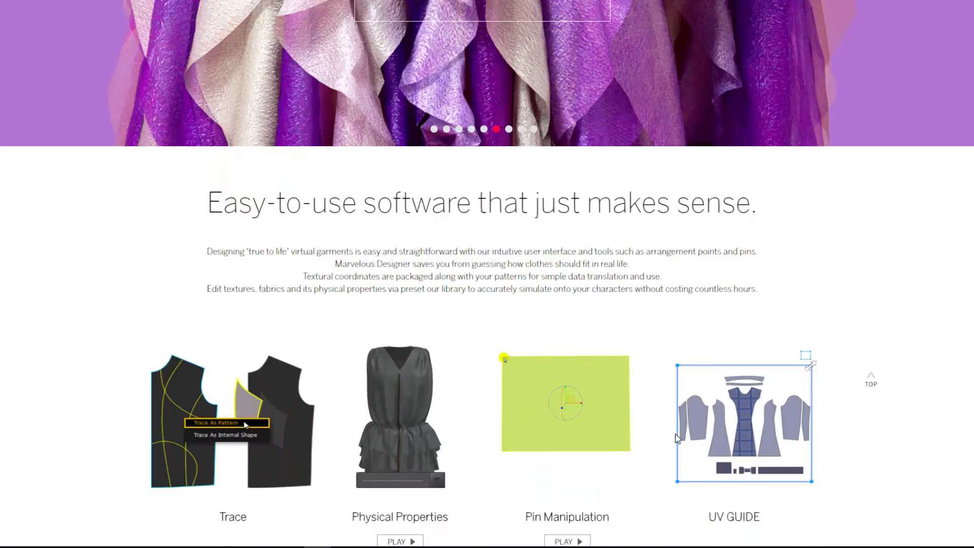
{"action": "scroll", "scroll_direction": "down", "scroll_amount": 3}
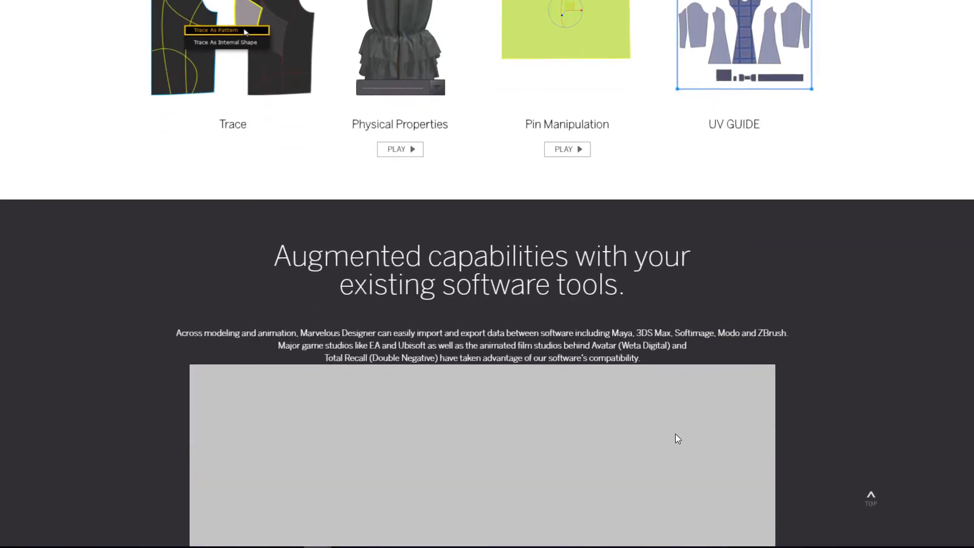
{"action": "scroll", "scroll_direction": "down", "scroll_amount": 3}
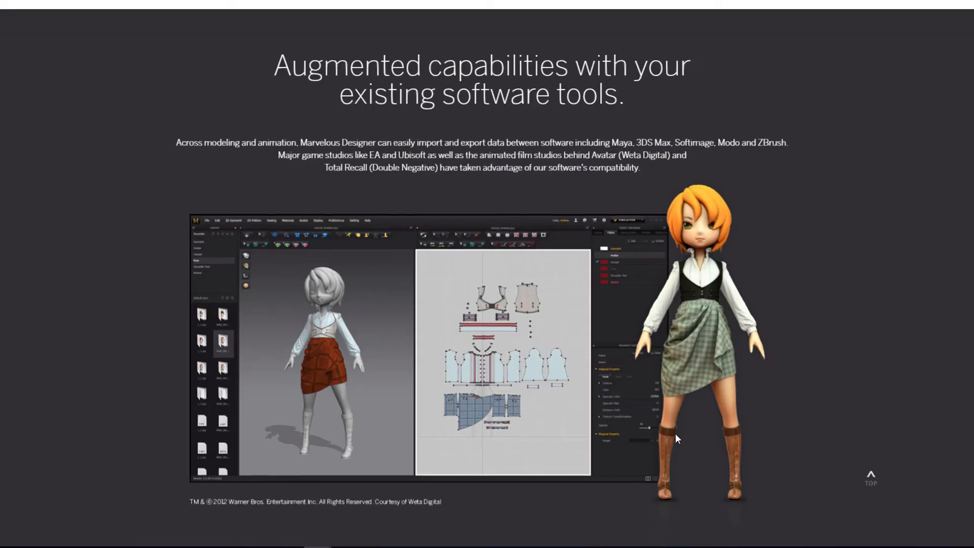
{"action": "scroll", "scroll_direction": "down", "scroll_amount": 3}
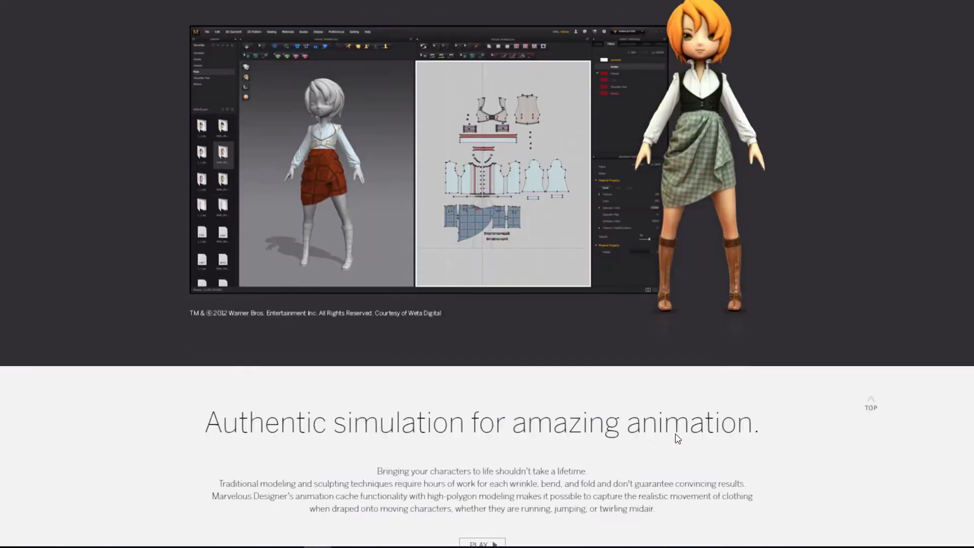
{"action": "scroll", "scroll_direction": "down", "scroll_amount": 3}
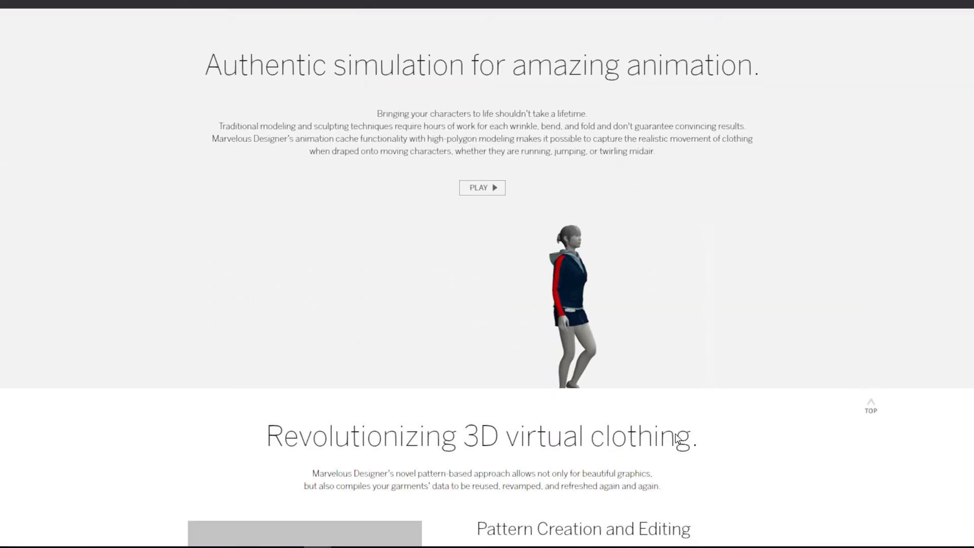
{"action": "left_click", "coordinate": [482, 188]}
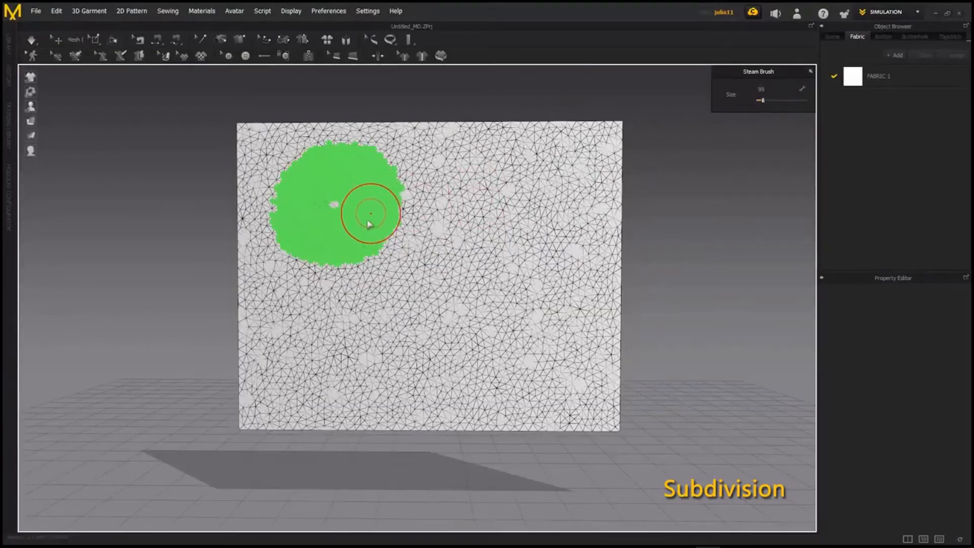
Subdivide the two steam-brushed patches of the flat fabric into denser mesh
{"action": "right_click", "coordinate": [370, 222]}
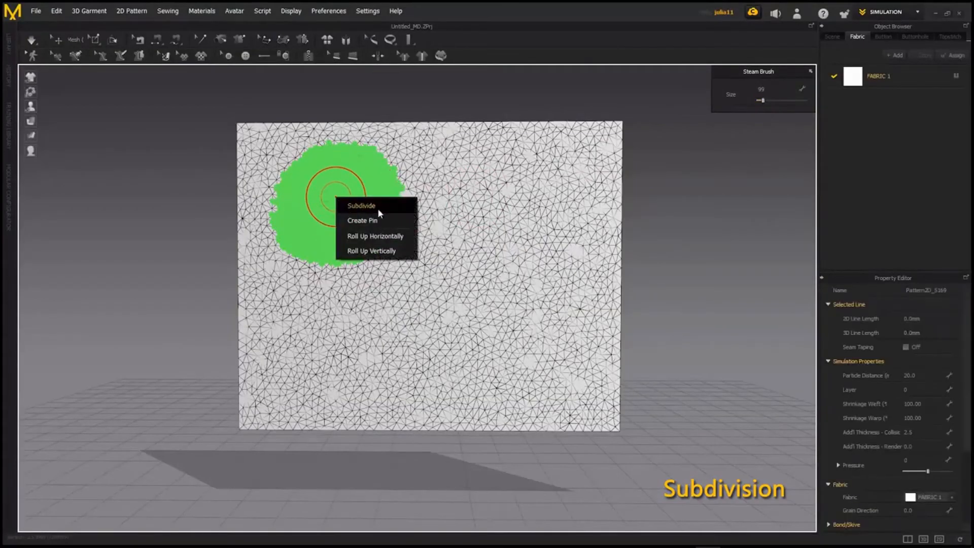
{"action": "left_click", "coordinate": [362, 206]}
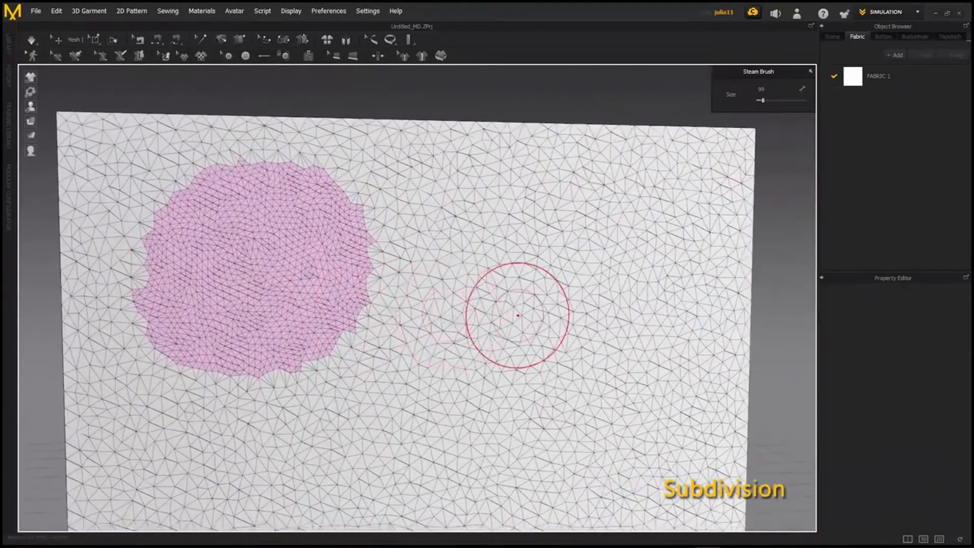
{"action": "right_click", "coordinate": [517, 314]}
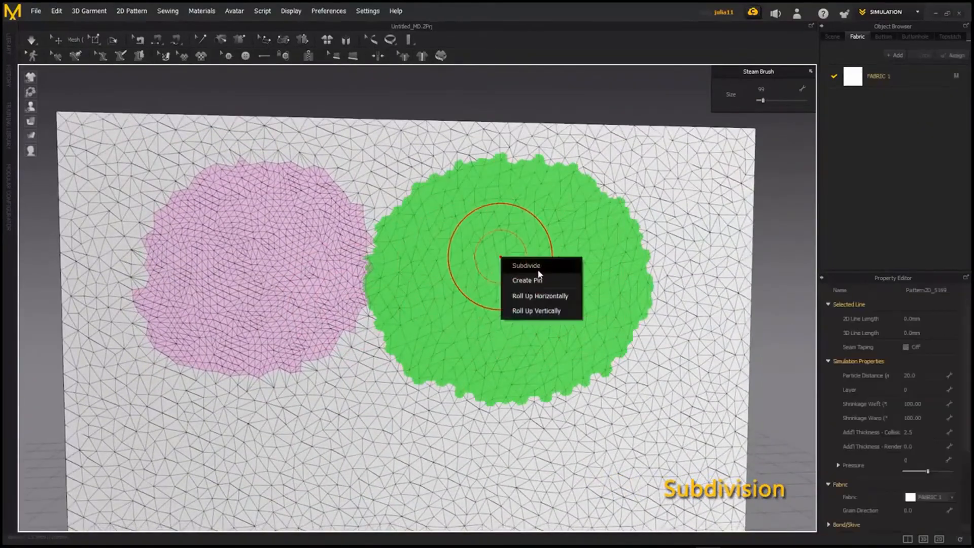
{"action": "left_click", "coordinate": [526, 266]}
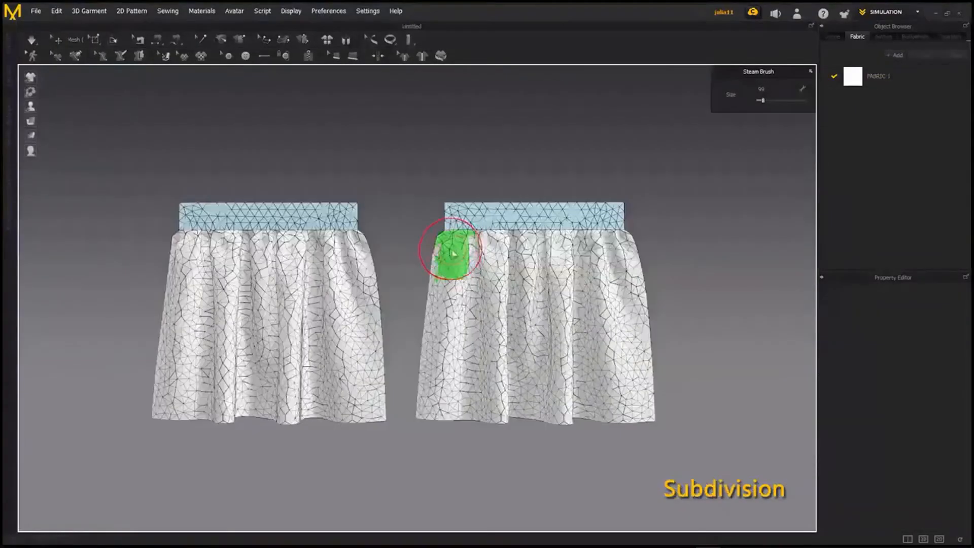
Paint a steam-brush band across the top of the right skirt for subdivision
{"action": "left_click_drag", "start_coordinate": [447, 249], "coordinate": [572, 251]}
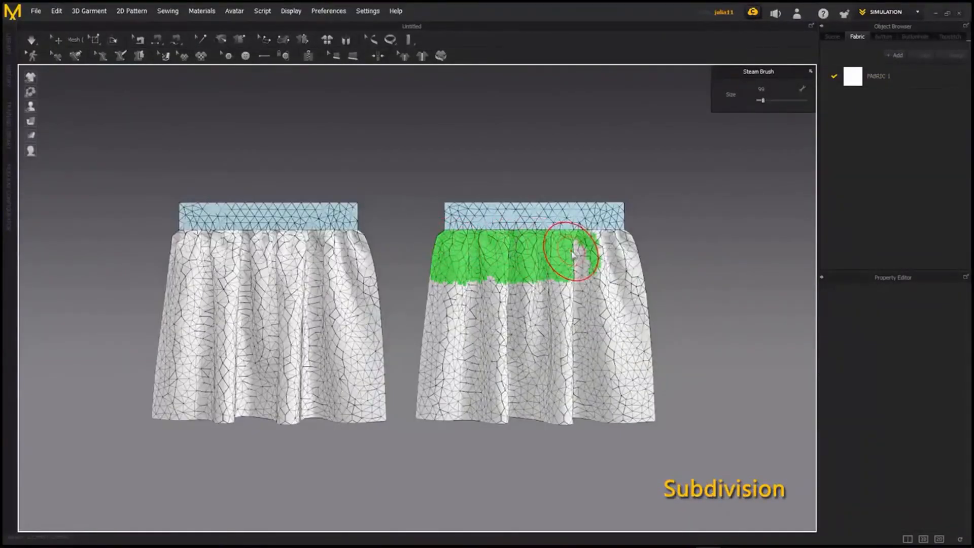
{"action": "left_click_drag", "start_coordinate": [572, 254], "coordinate": [482, 249]}
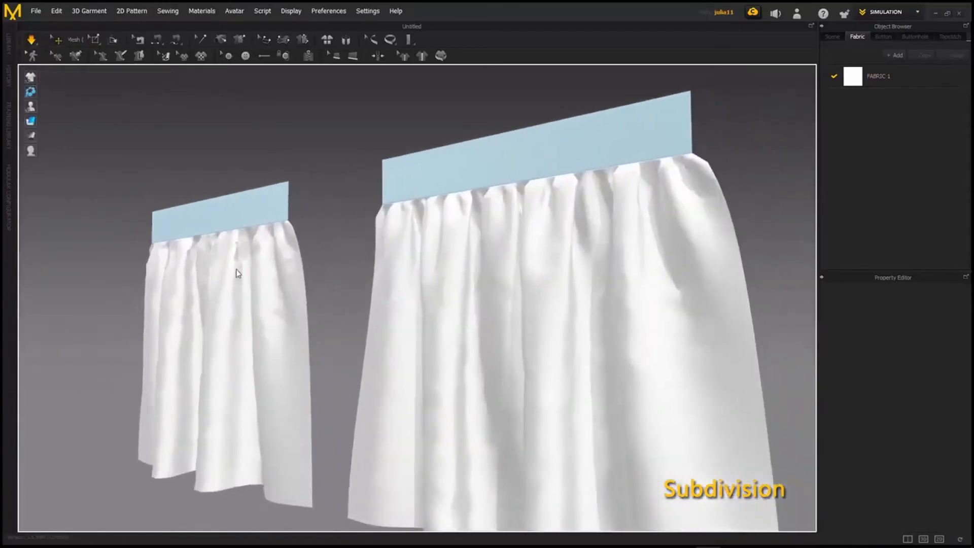
Switch to the website's 'Marvelous Designer at a glance' video section
{"action": "left_click", "coordinate": [555, 273]}
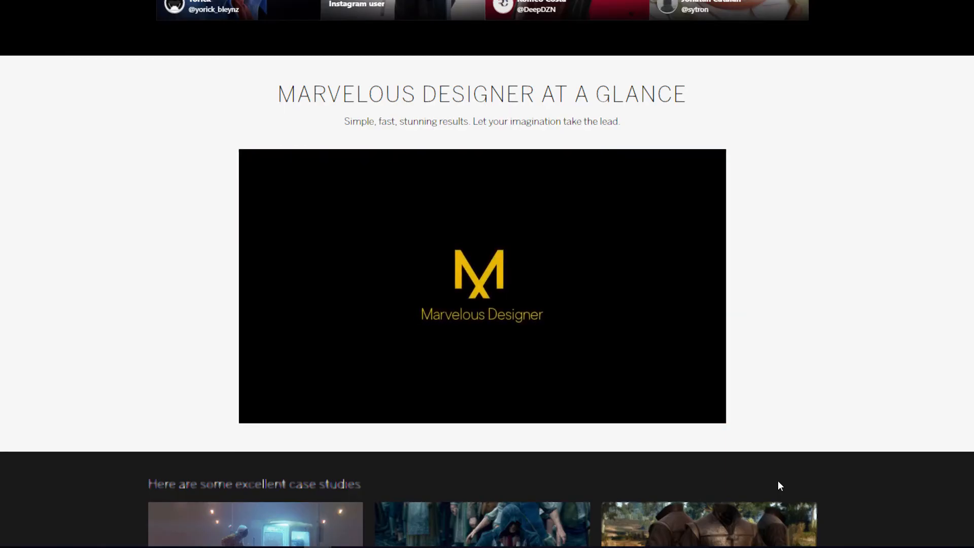
Scroll up to the 'Features you've been waiting for' banner and social gallery
{"action": "scroll", "scroll_direction": "up", "scroll_amount": 3}
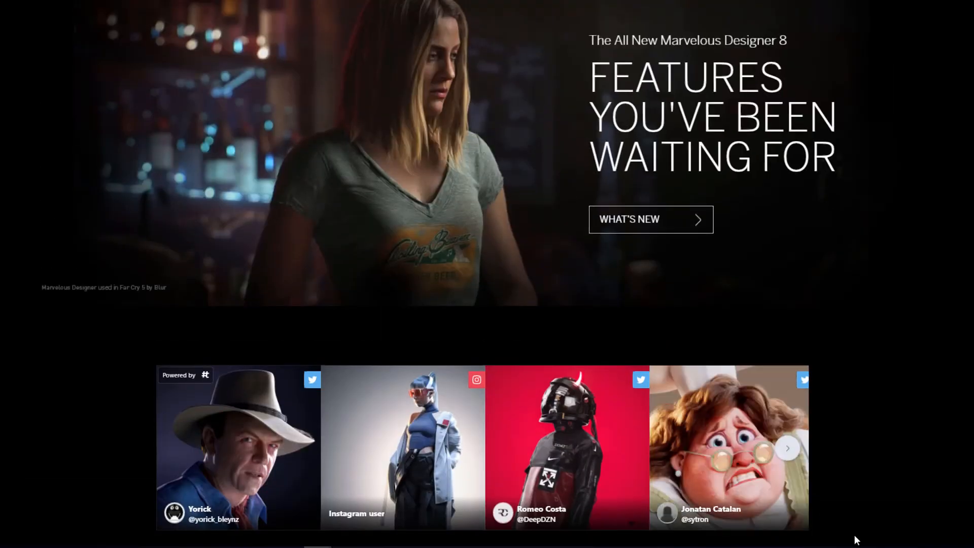
{"action": "left_click", "coordinate": [788, 448]}
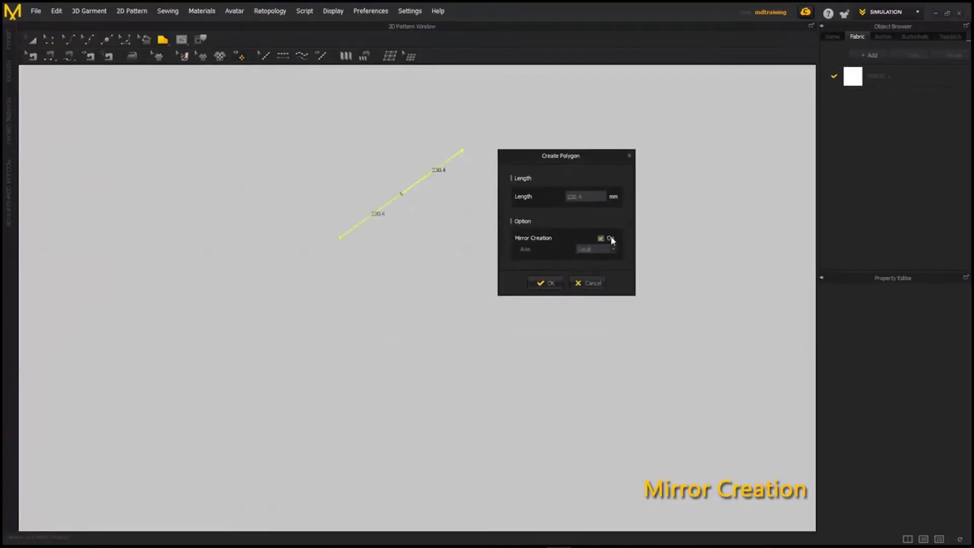
Enable Mirror Creation for the new polygon line and choose its mirror axis
{"action": "left_click", "coordinate": [601, 239]}
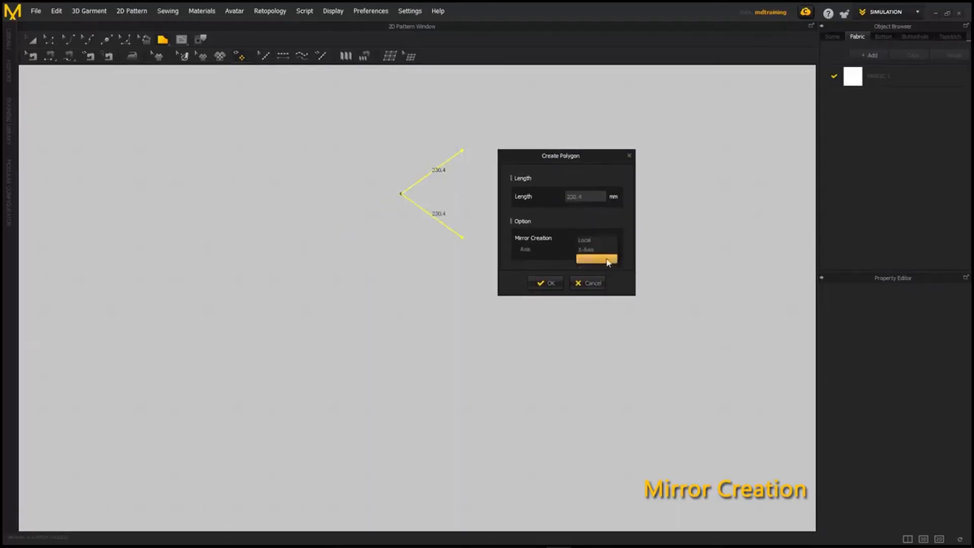
{"action": "left_click", "coordinate": [546, 283]}
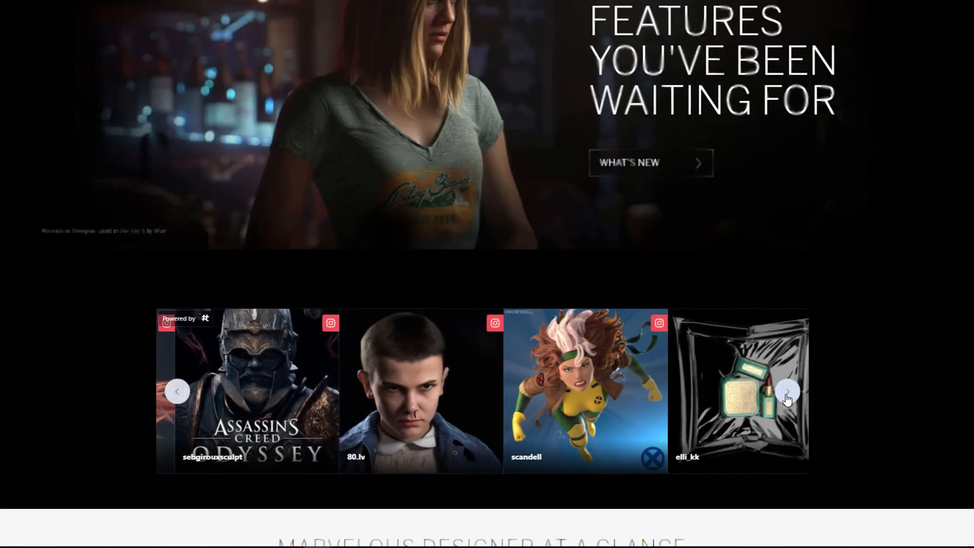
Advance the homepage community gallery carousel repeatedly until the backpackstudio and diegomaricato artworks show
{"action": "left_click", "coordinate": [788, 393]}
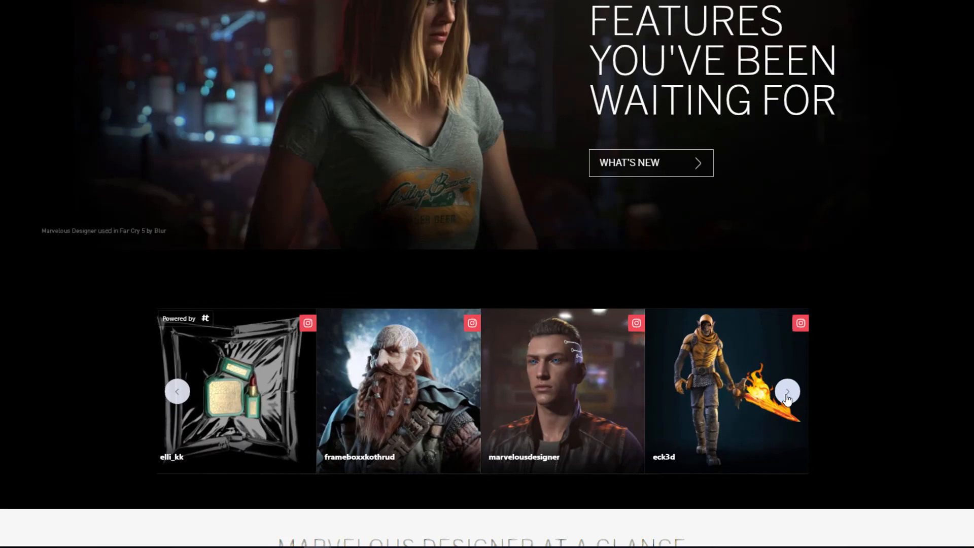
{"action": "left_click", "coordinate": [788, 392]}
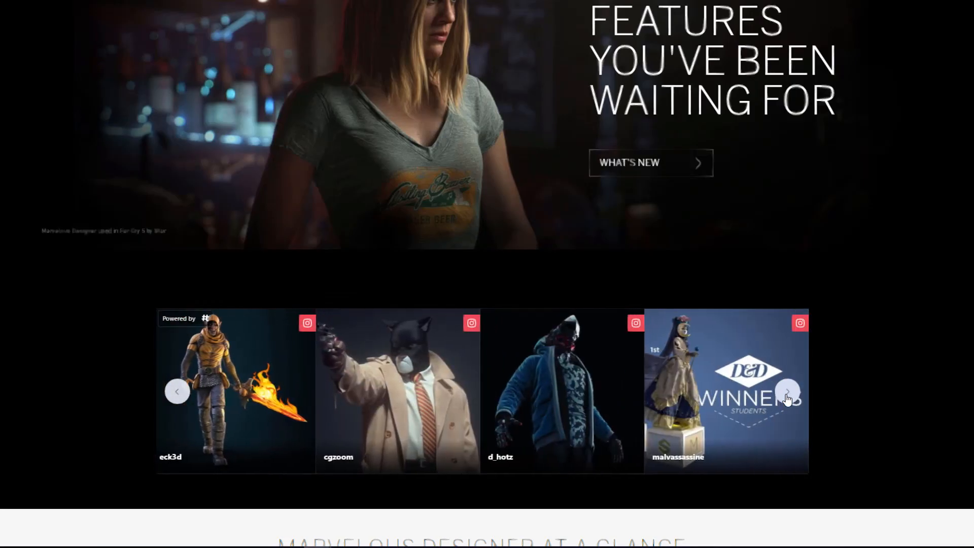
{"action": "left_click", "coordinate": [787, 392]}
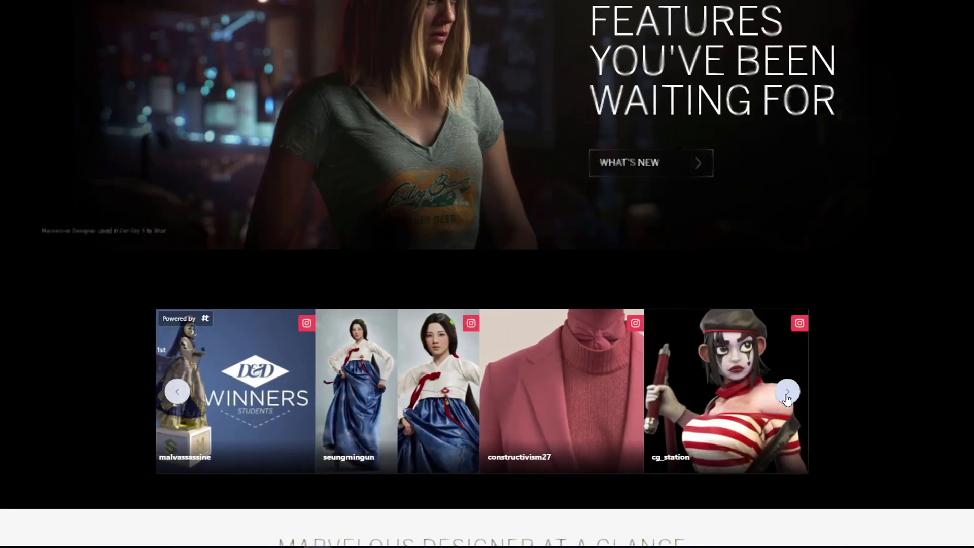
{"action": "left_click", "coordinate": [788, 393]}
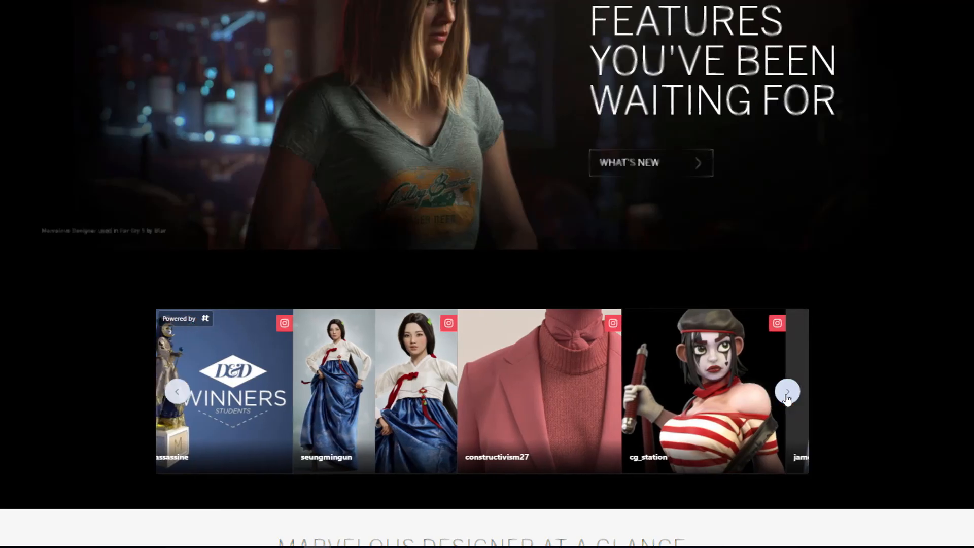
{"action": "left_click", "coordinate": [787, 392]}
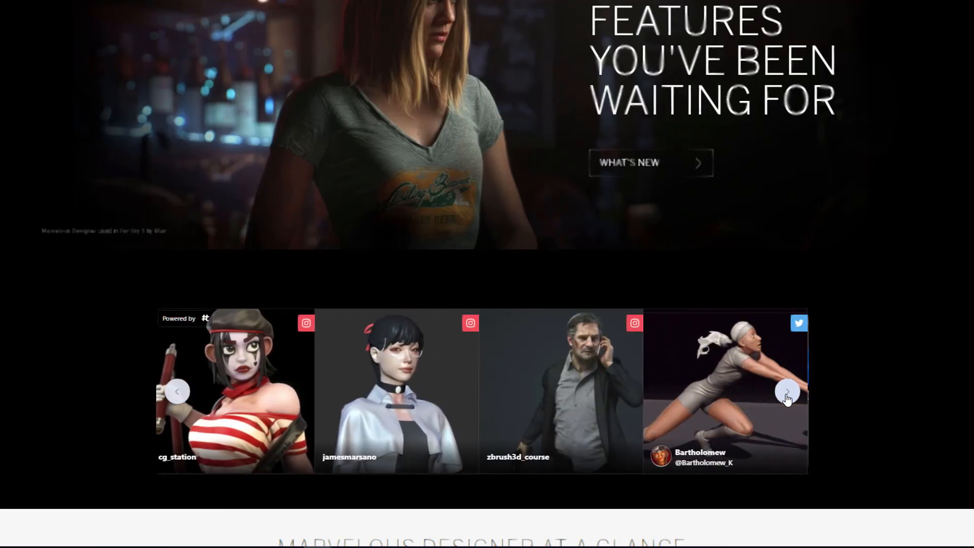
{"action": "left_click", "coordinate": [787, 392]}
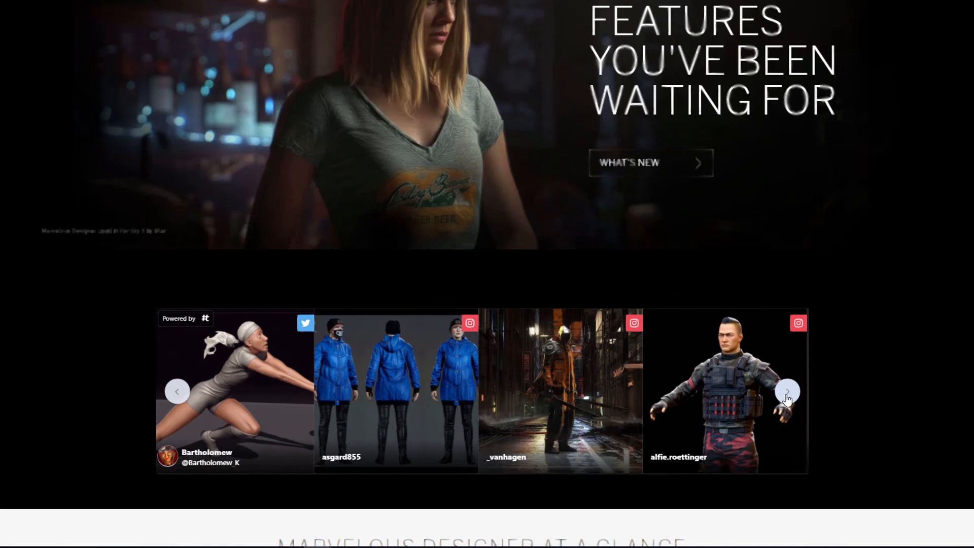
{"action": "left_click", "coordinate": [788, 393]}
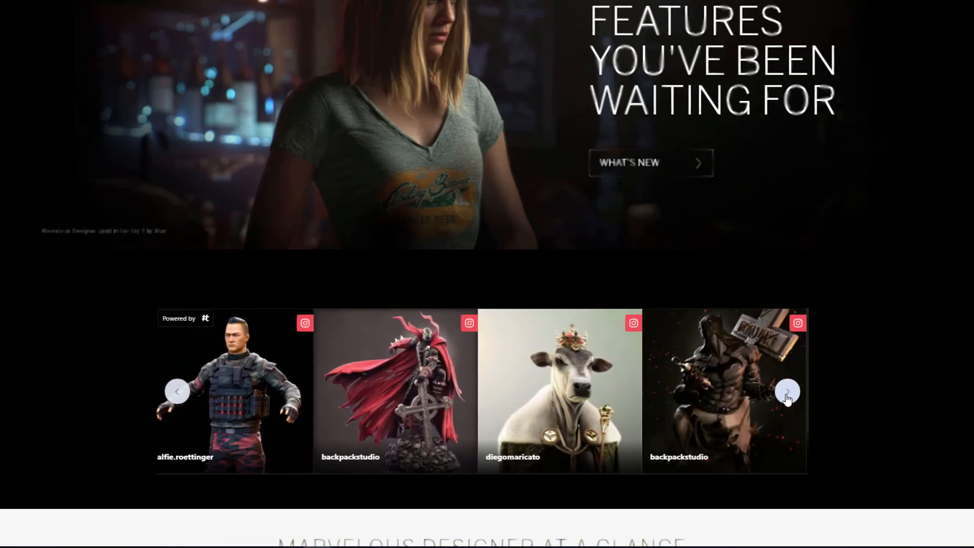
{"action": "left_click", "coordinate": [787, 391]}
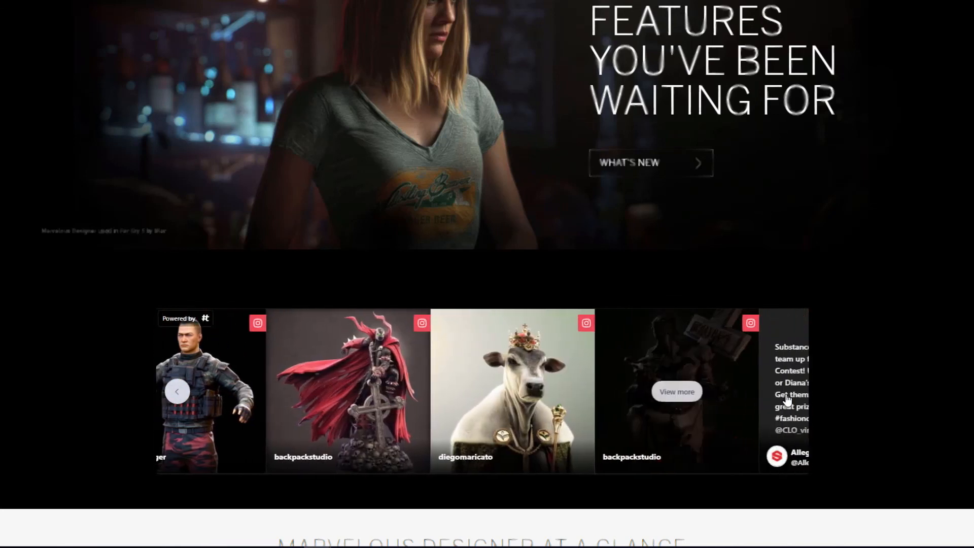